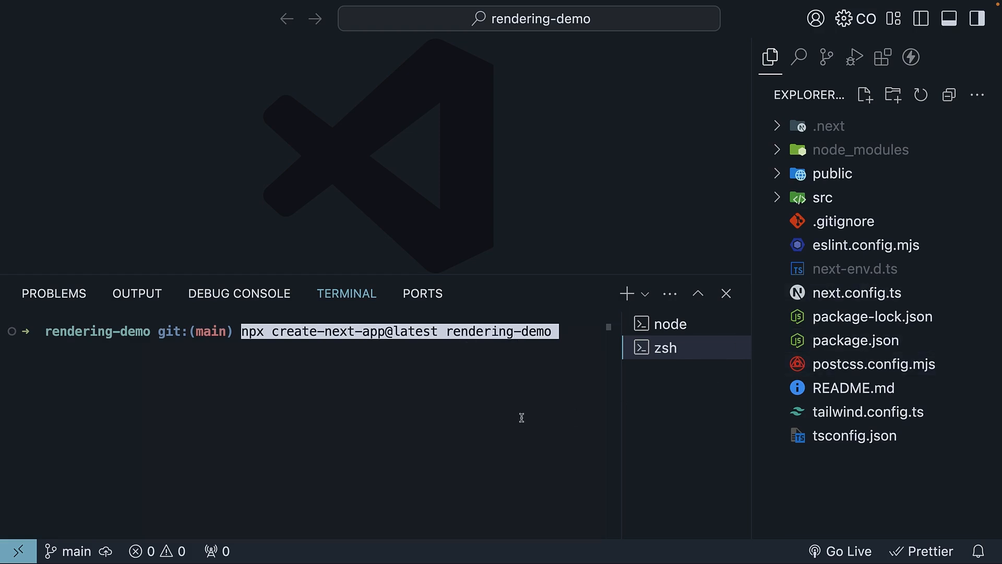
# - Expand src/app and open the home page file page.tsx
pyautogui.click(822, 197)
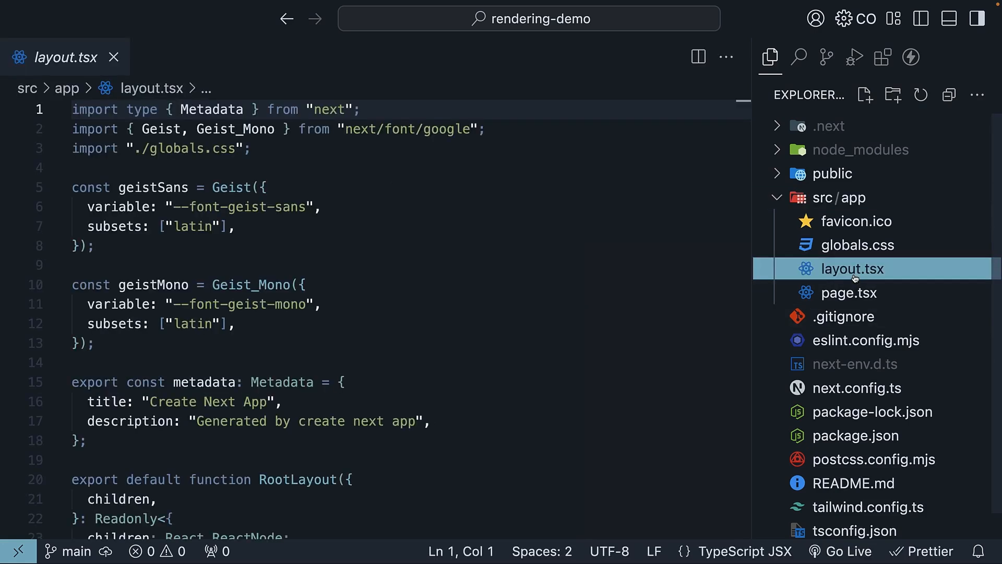
pyautogui.click(849, 292)
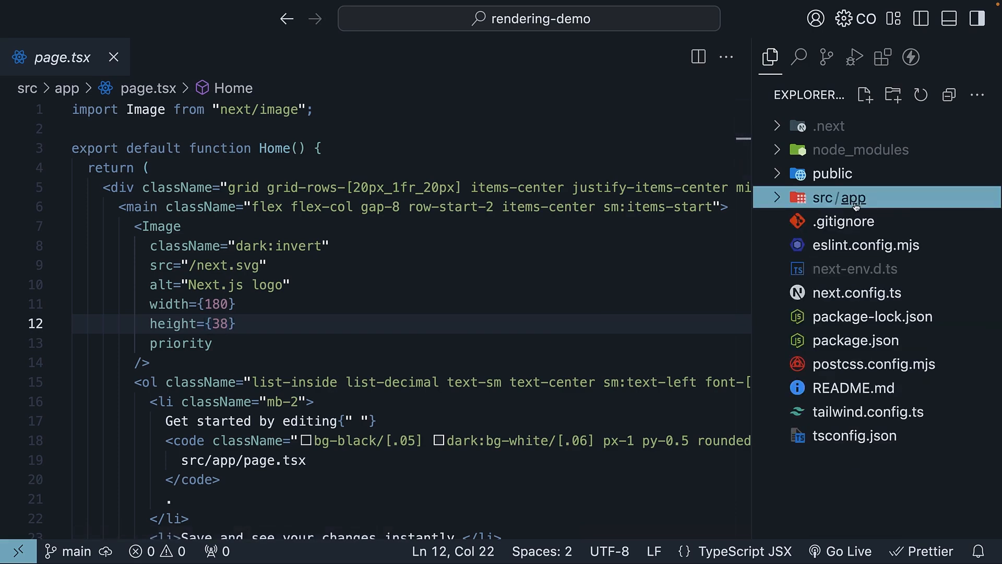
# - Create the new file src/app/about/page.tsx and open it
pyautogui.write('a')
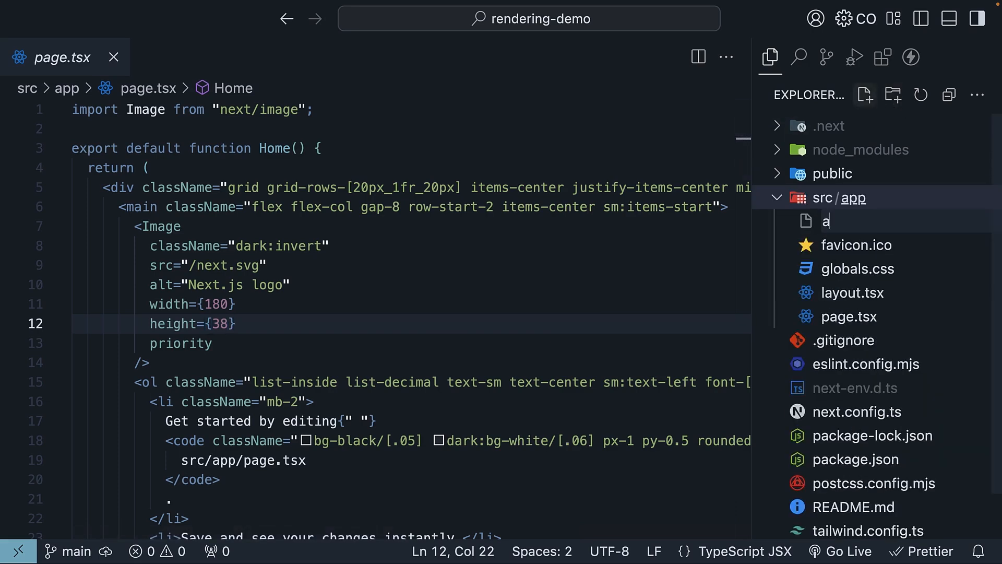
pyautogui.write('bout/page.tsx')
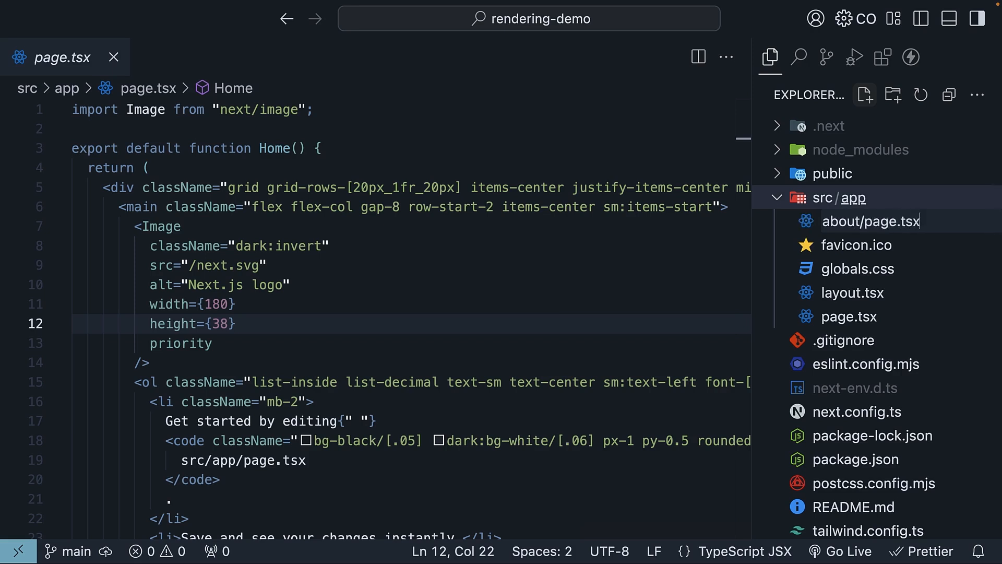
pyautogui.click(865, 94)
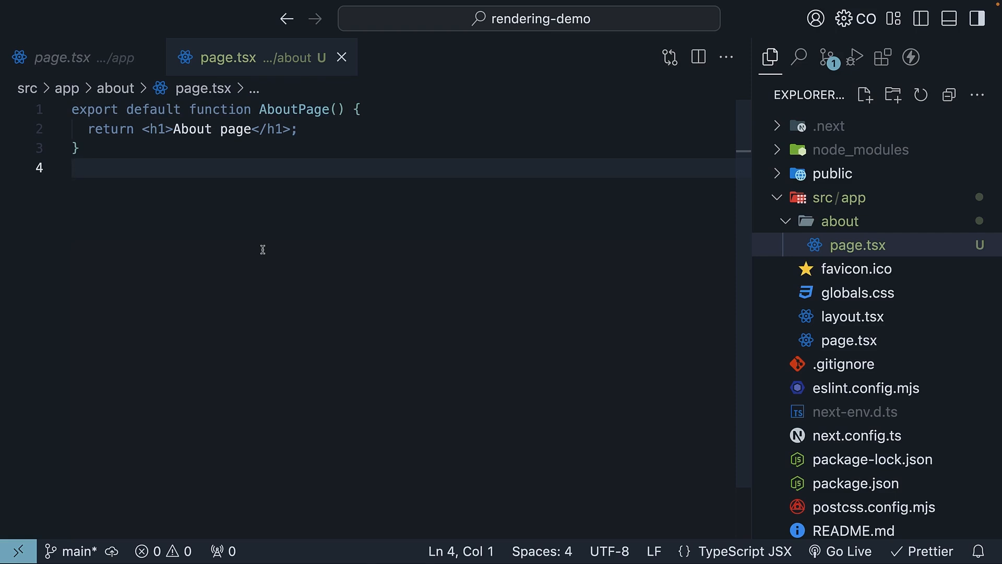
# - Write the AboutPage component logging "About server component"
pyautogui.write('console.log("About se')
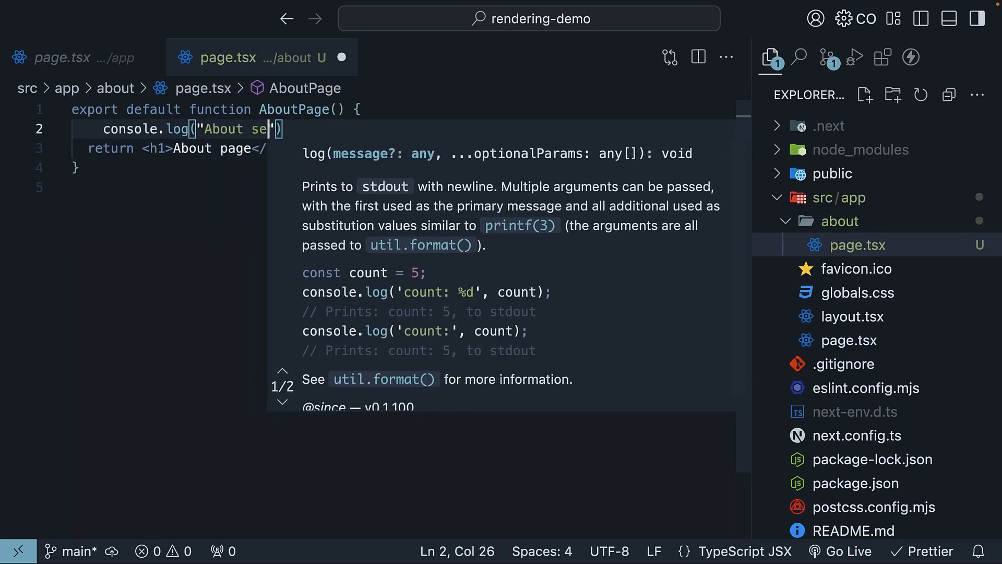
pyautogui.write('rver component')
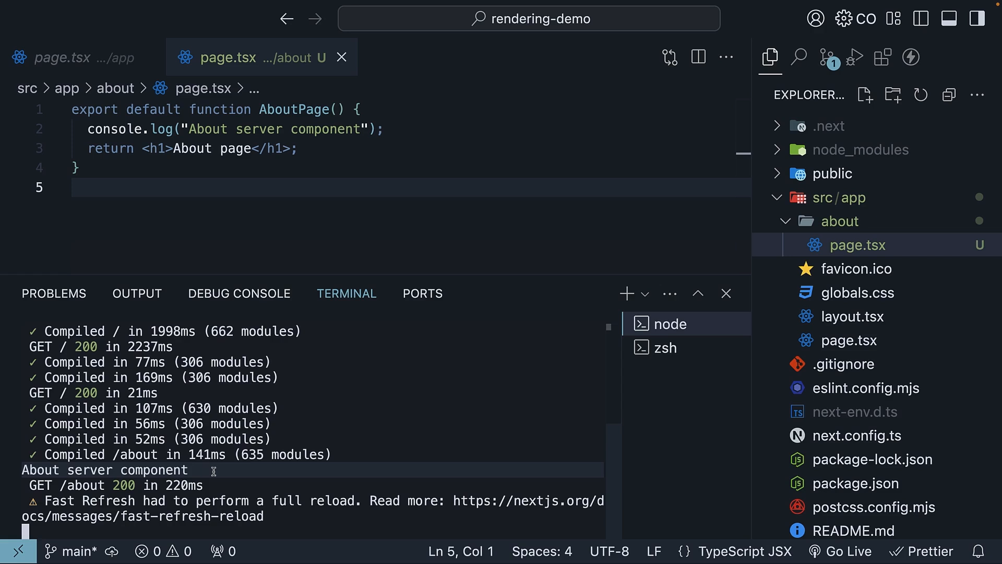
# - Close the terminal output panel
pyautogui.click(726, 294)
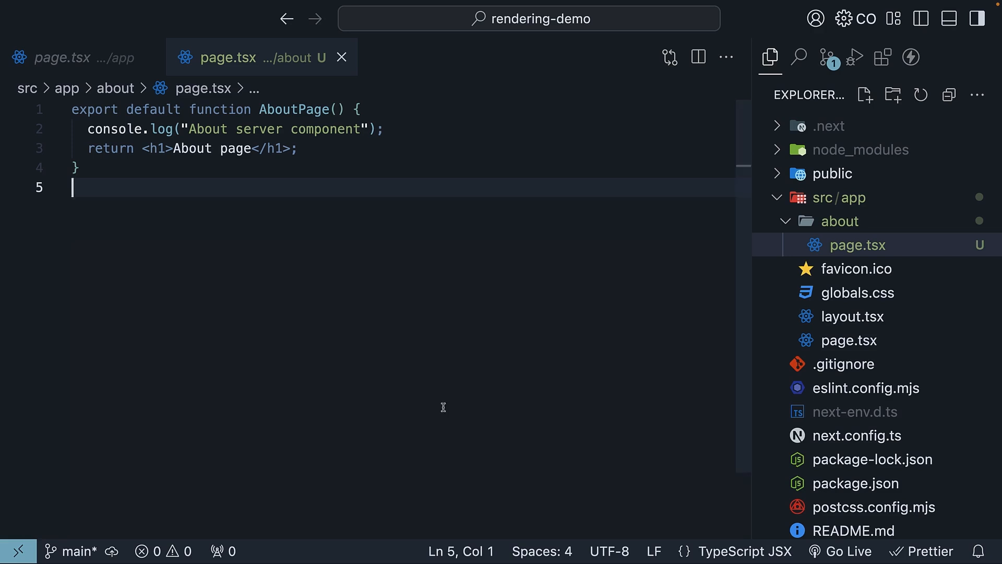
pyautogui.moveTo(265, 281)
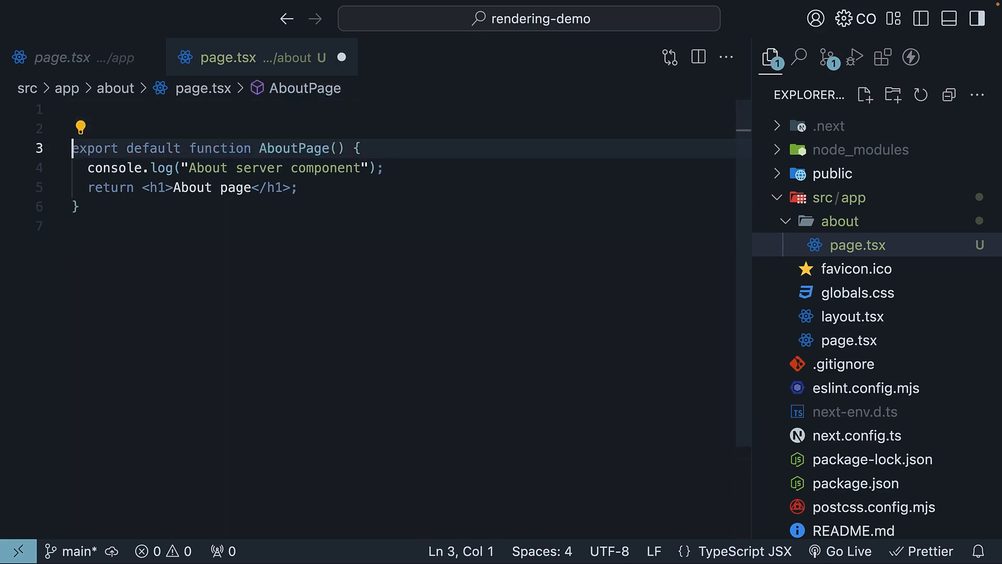
# - Add a useState import to the About page to provoke the client-component error
pyautogui.write('im')
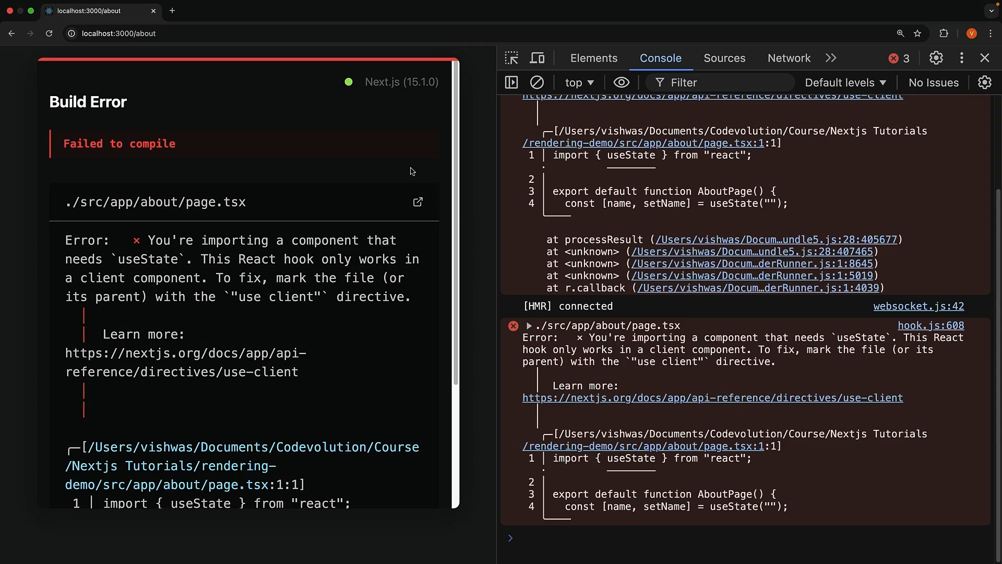
pyautogui.doubleClick(148, 258)
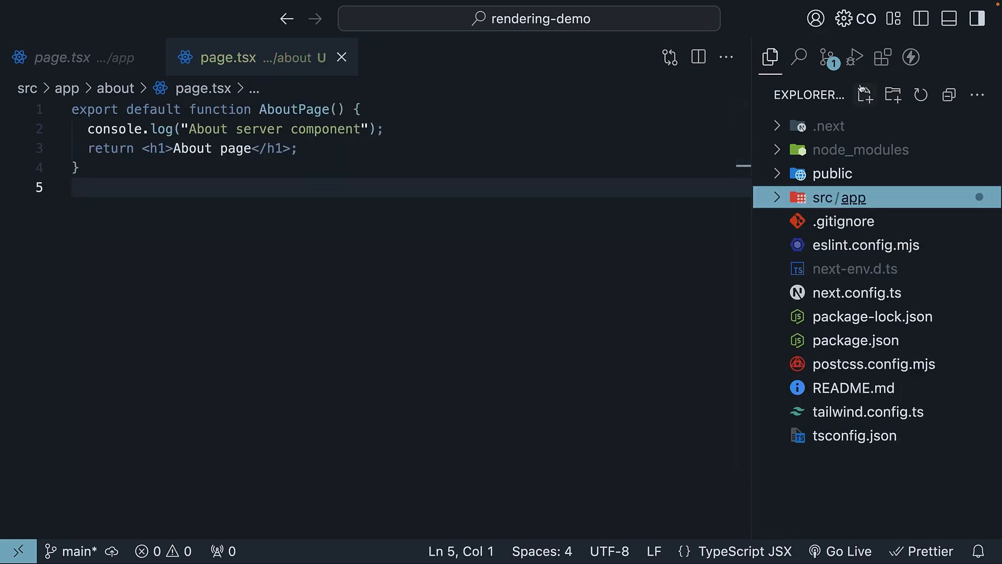
# - Create src/app/dashboard/page.tsx with a DashboardPage using useState, a name input and a Hello paragraph
pyautogui.write('dashboard/pg')
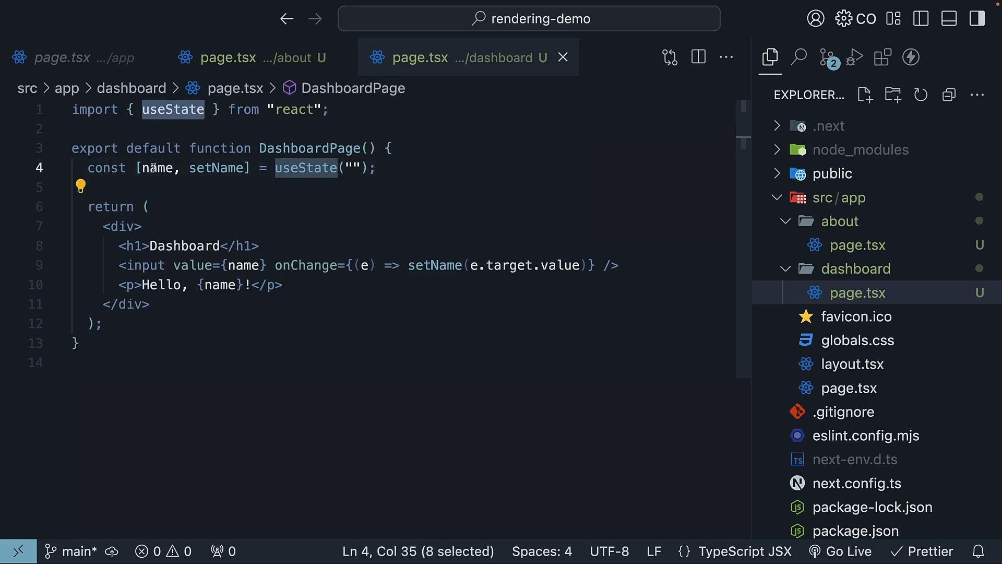
pyautogui.doubleClick(216, 168)
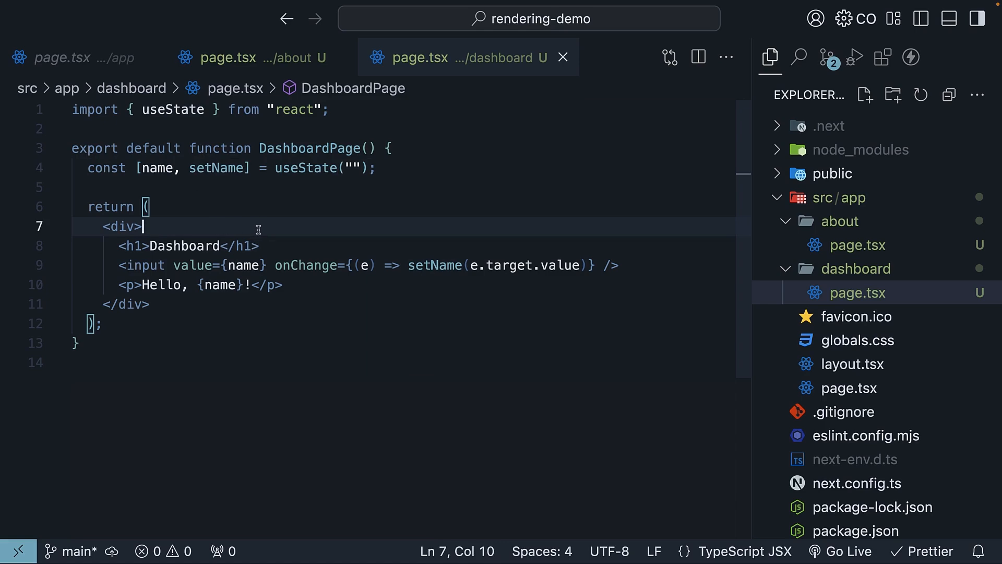
pyautogui.click(261, 246)
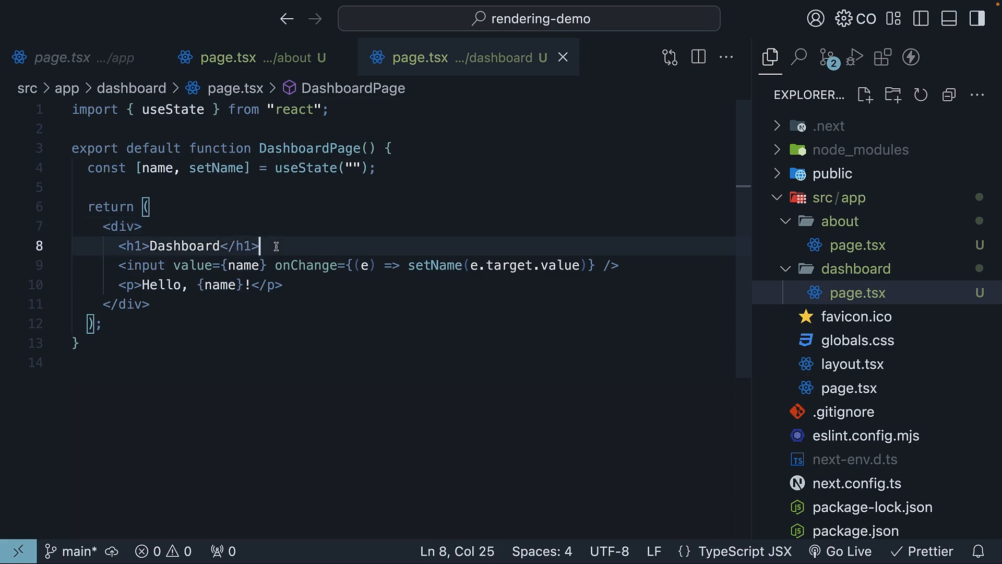
pyautogui.doubleClick(243, 265)
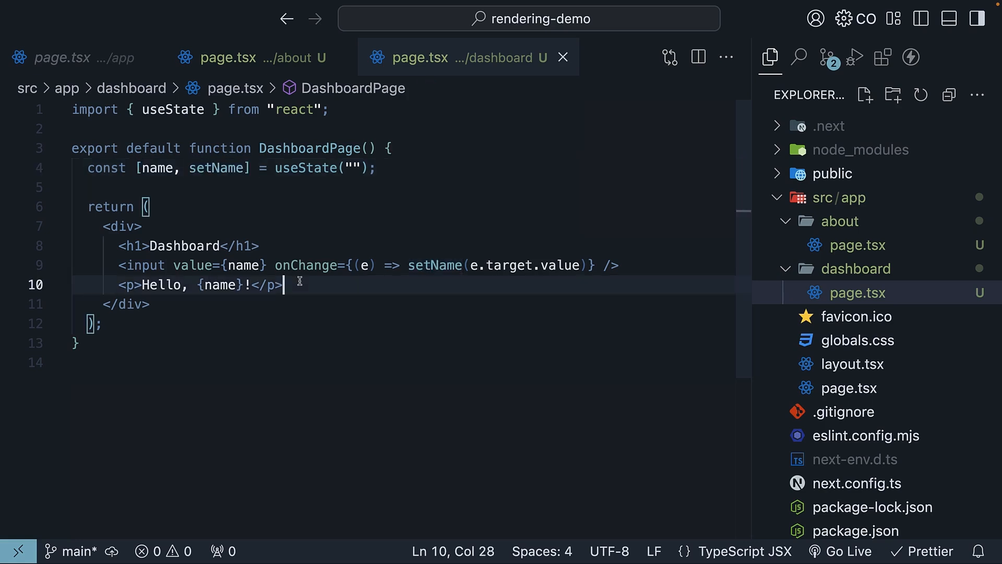
pyautogui.doubleClick(219, 285)
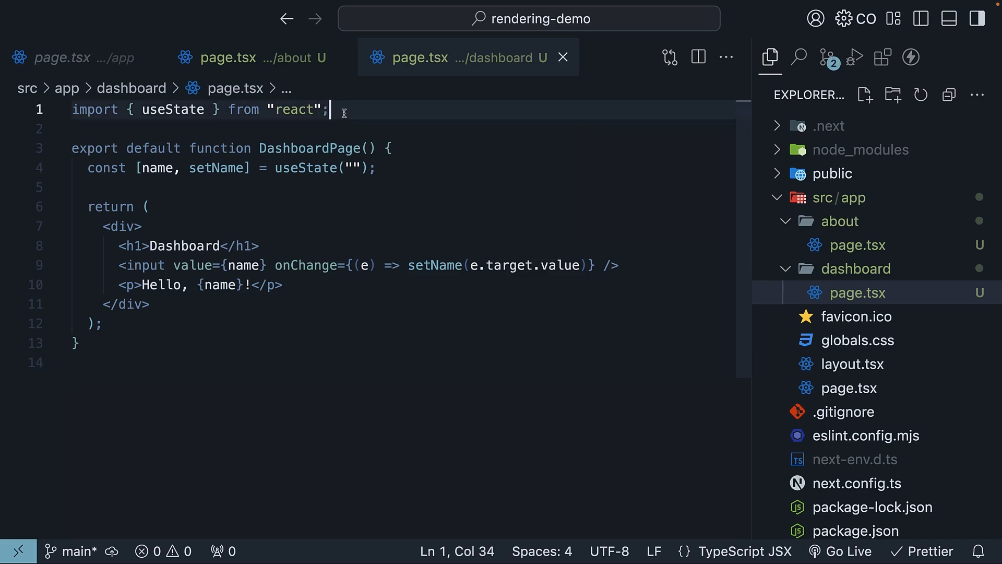
# - Add the "use client" directive at the top of the Dashboard page
pyautogui.press('Enter')
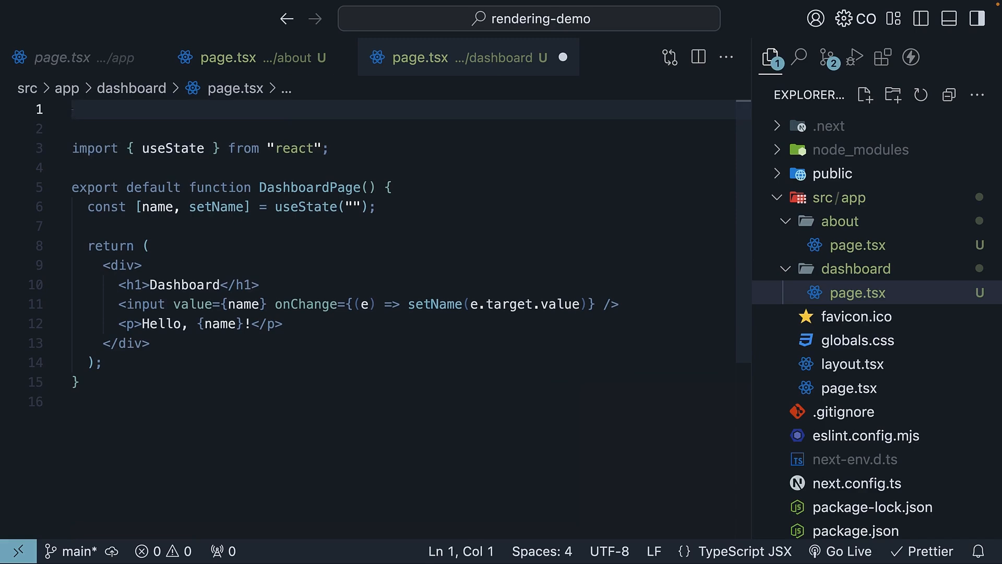
pyautogui.write('"use client";')
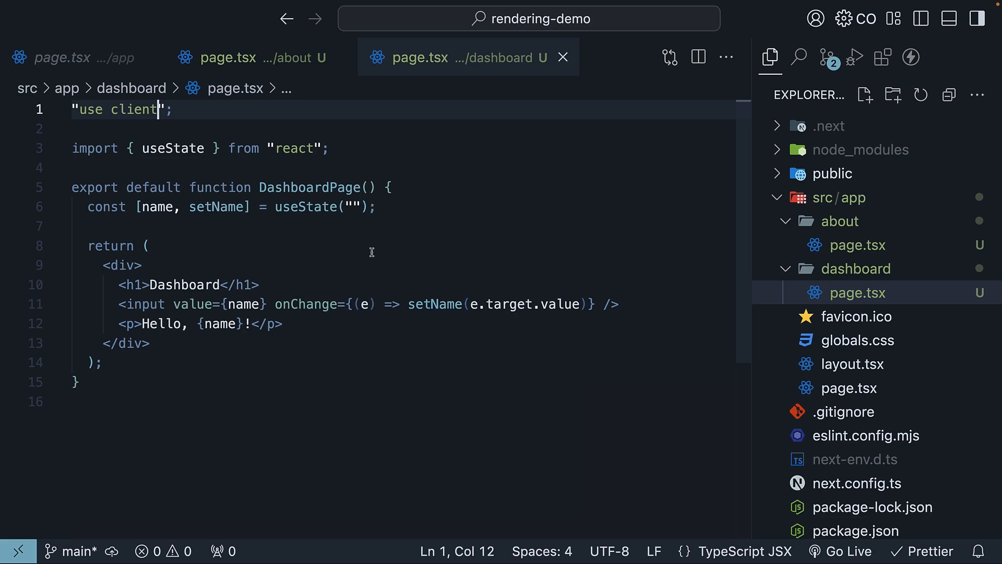
pyautogui.moveTo(379, 269)
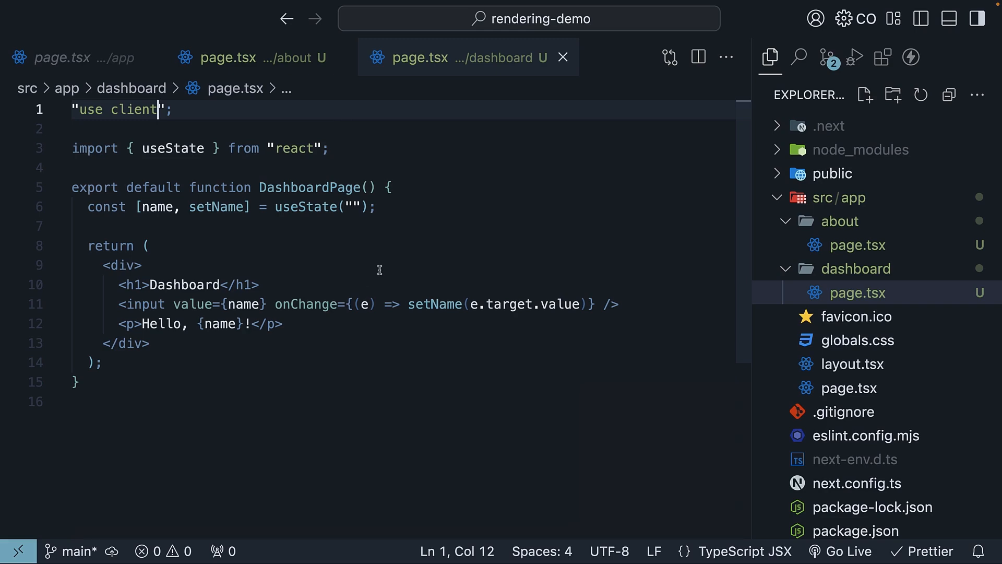
pyautogui.moveTo(314, 254)
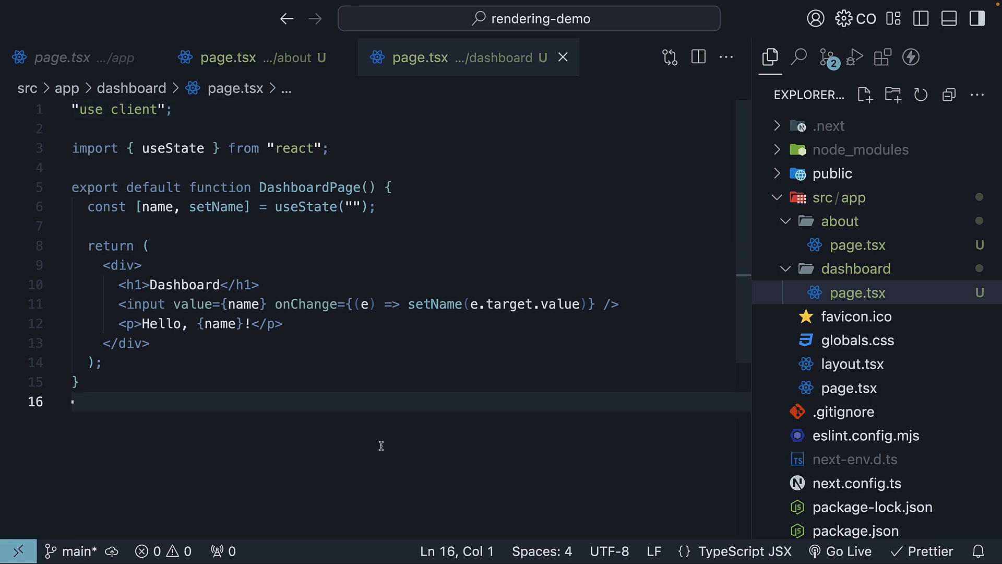
pyautogui.moveTo(724, 349)
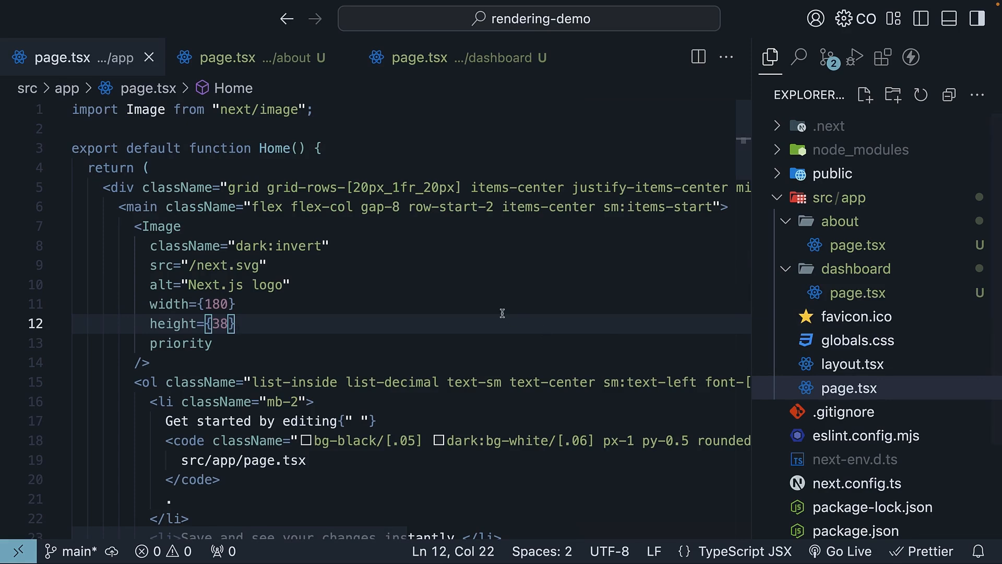
# - Add <Link href="/dashboard">Dashboard</Link> below the logo image on the home page
pyautogui.press('Enter')
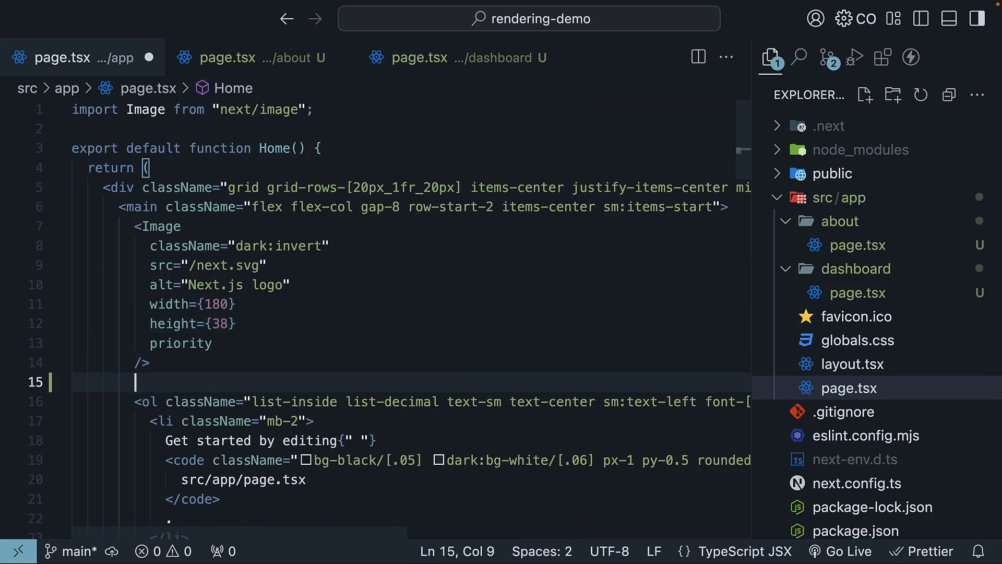
pyautogui.write('<Link>Dashboard</Link>')
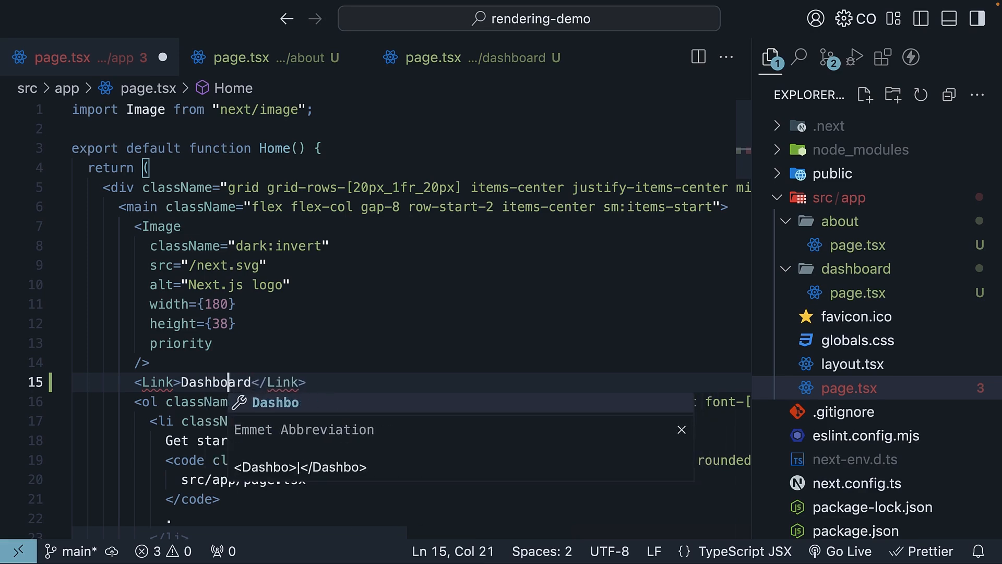
pyautogui.write('href=""')
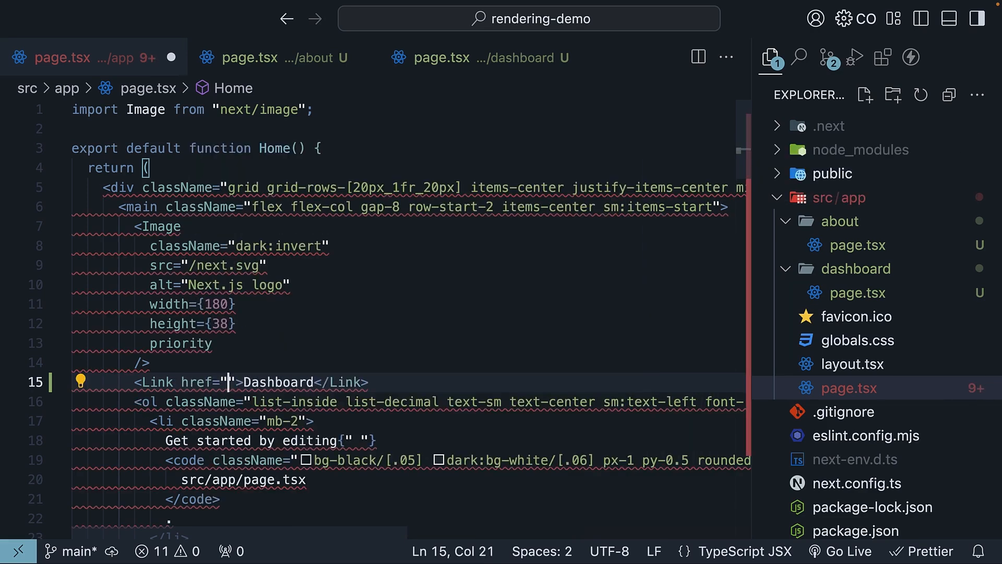
pyautogui.write('/dashboard')
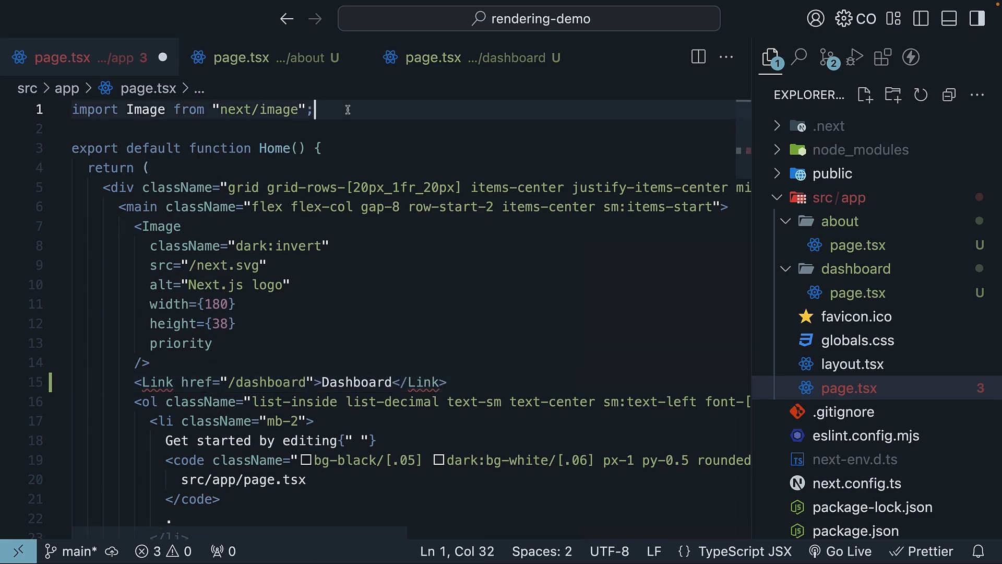
# - Import Link from "next/link" at the top of the home page
pyautogui.write('import L')
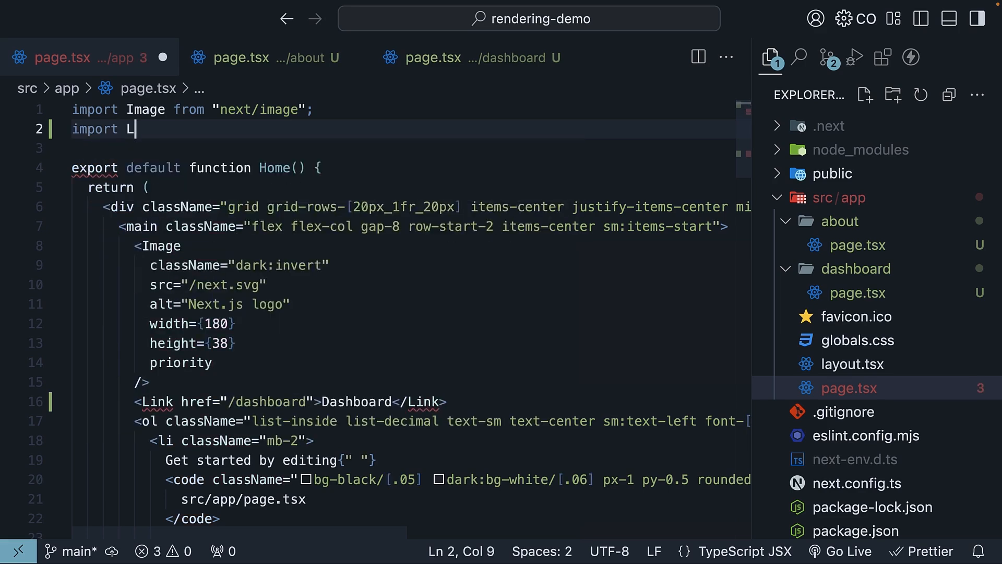
pyautogui.write('ink from "next/link";')
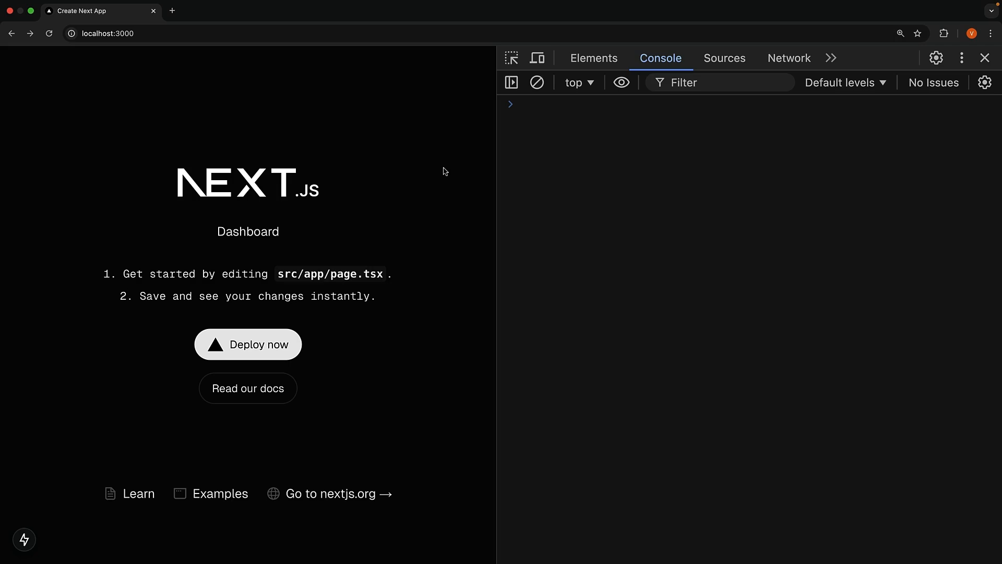
pyautogui.moveTo(271, 231)
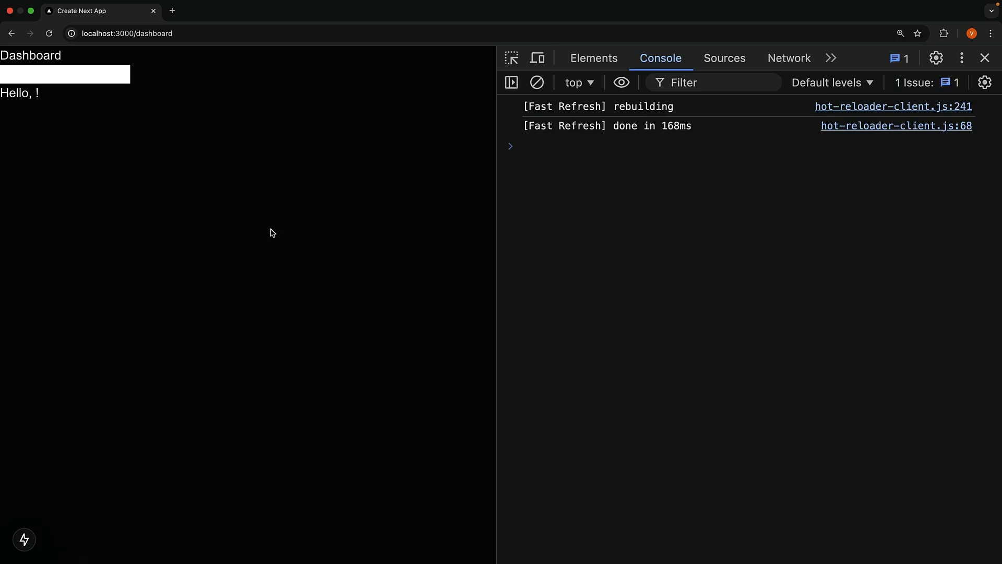
# - Enter names (asd, Vishwas) in the Dashboard input and watch the Hello greeting update
pyautogui.write('asd')
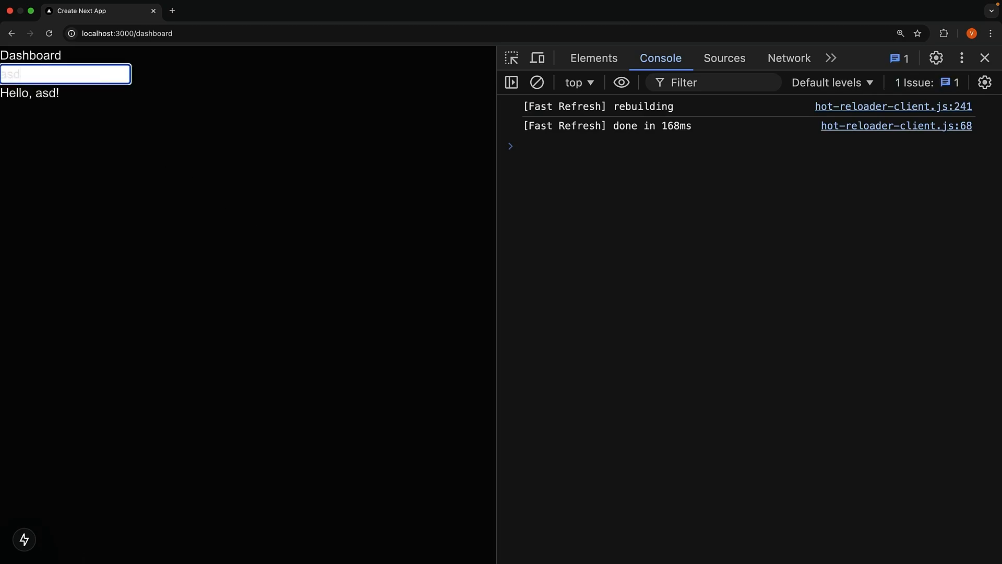
pyautogui.write('Vishwas')
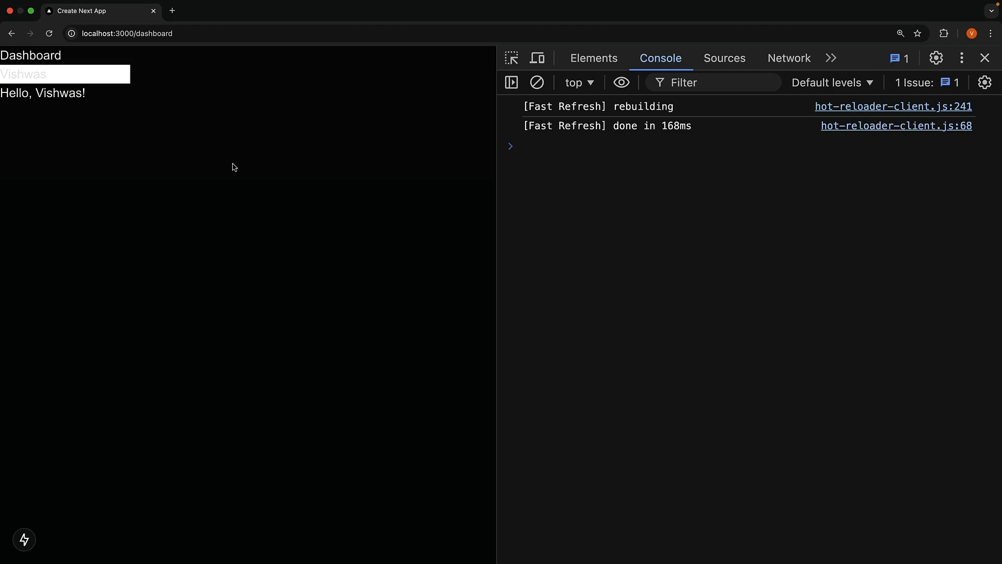
pyautogui.write('conso')
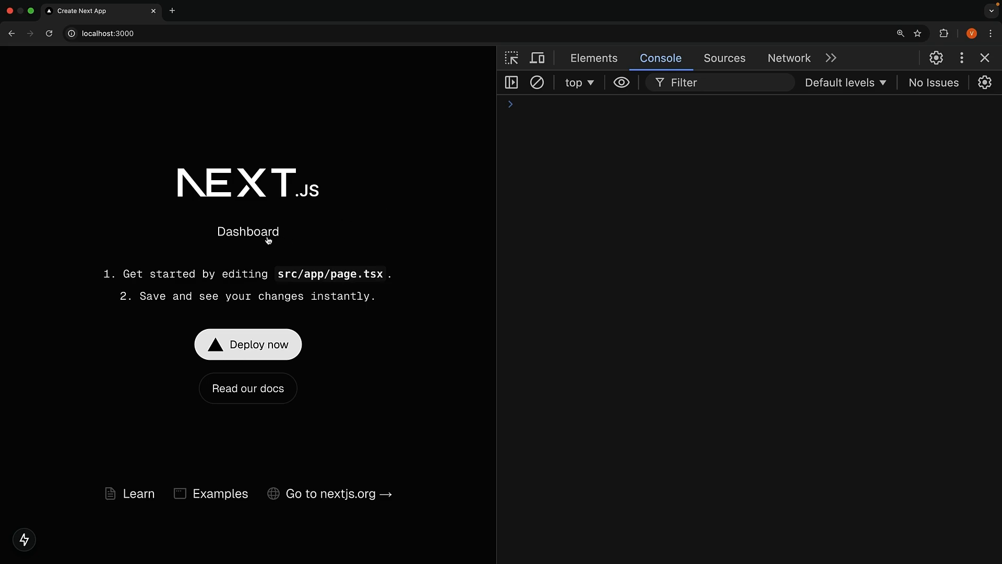
# - Follow the Dashboard link and check the console for "Dashboard client component" logs
pyautogui.click(248, 232)
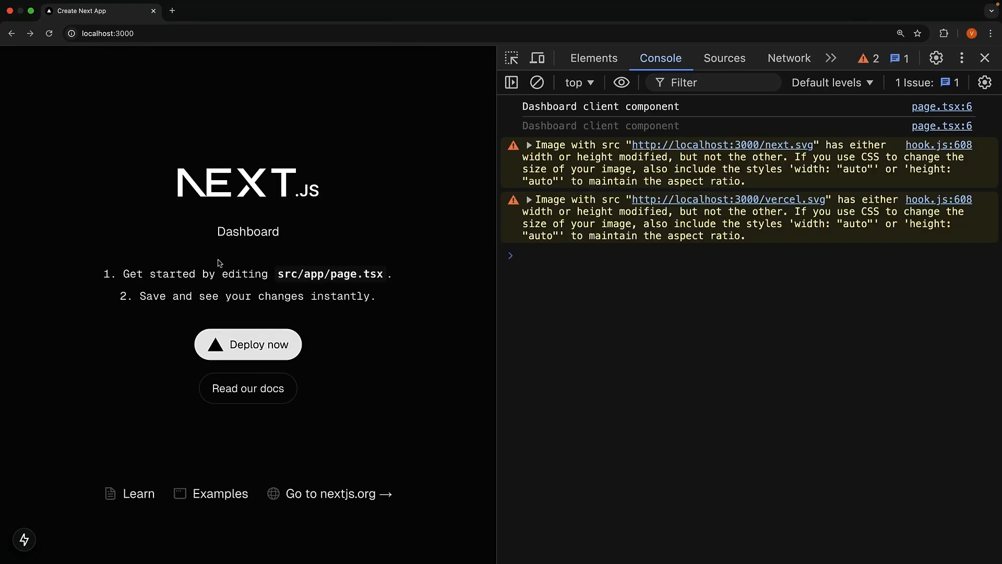
pyautogui.moveTo(368, 258)
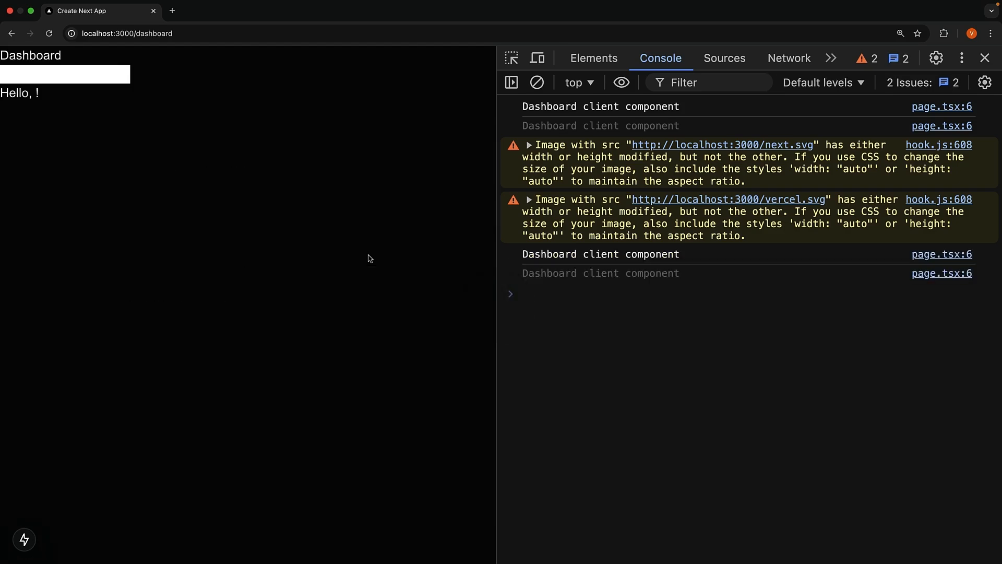
pyautogui.moveTo(307, 319)
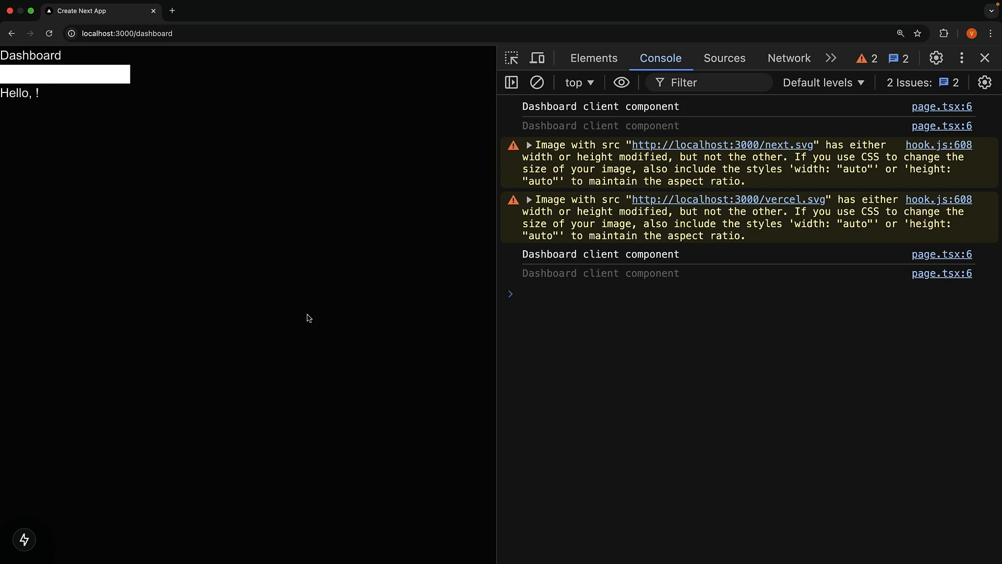
pyautogui.moveTo(603, 322)
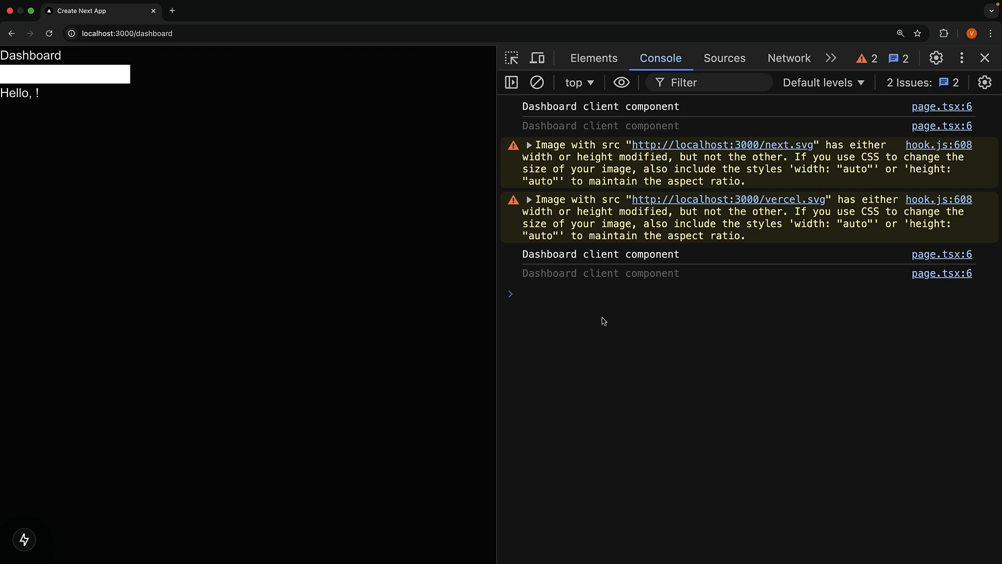
pyautogui.moveTo(624, 275)
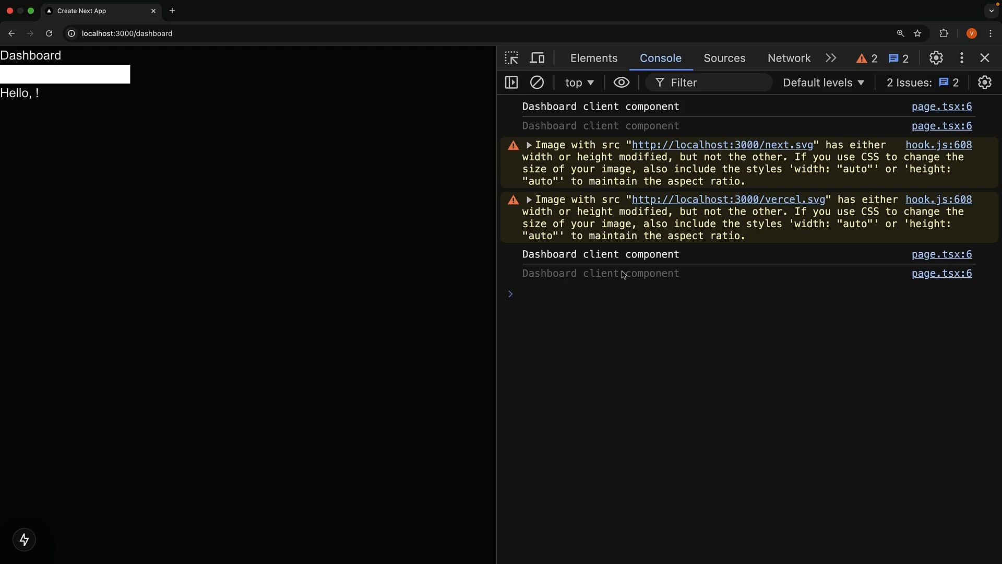